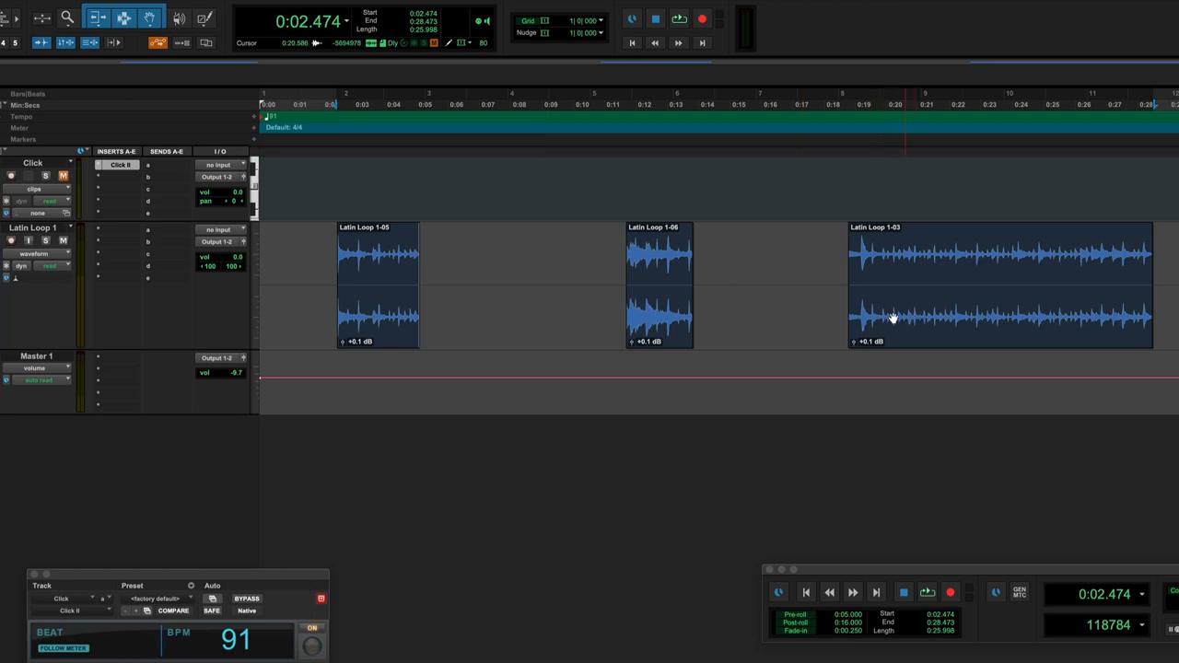
pyautogui.moveTo(924, 323)
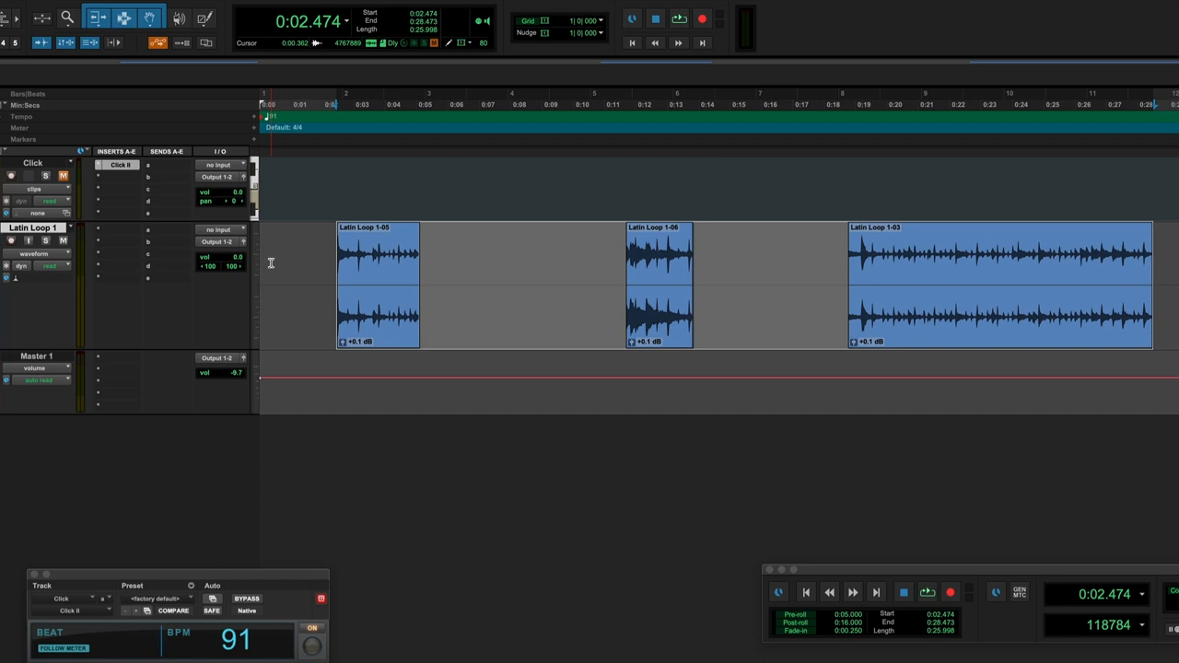
# - Select the Latin Loop 1 clips from the session start at 0:00.000
pyautogui.click(817, 277)
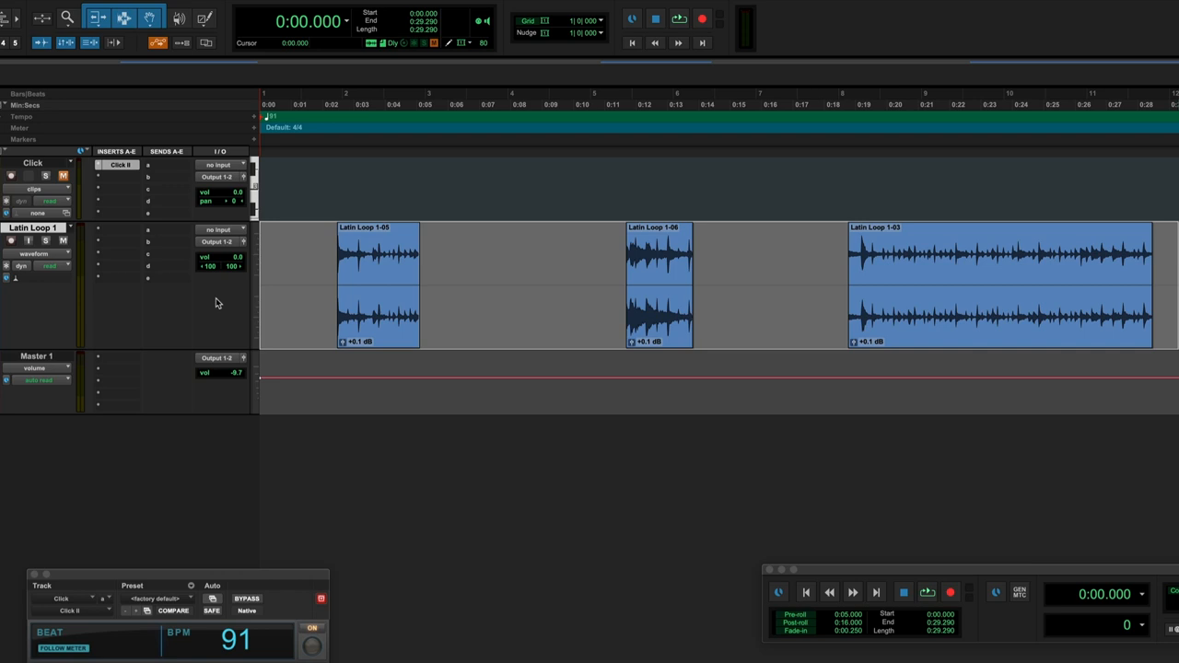
pyautogui.click(553, 308)
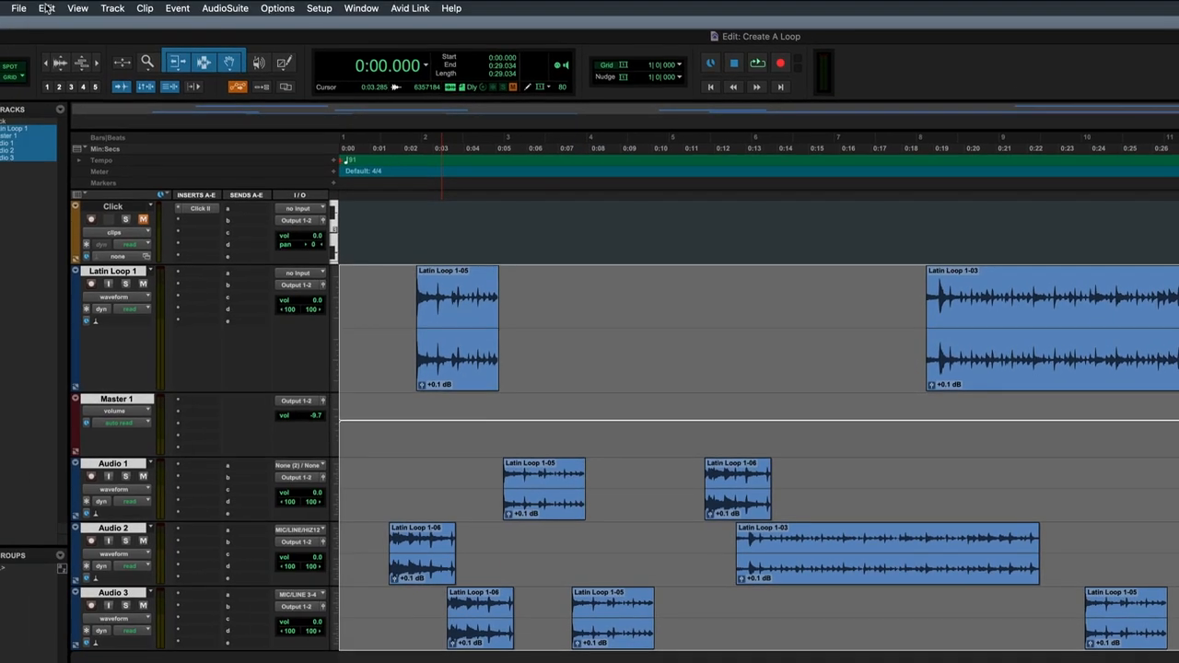
# - Consolidate the selected clips on all tracks with Edit > Consolidate Clip
pyautogui.click(45, 8)
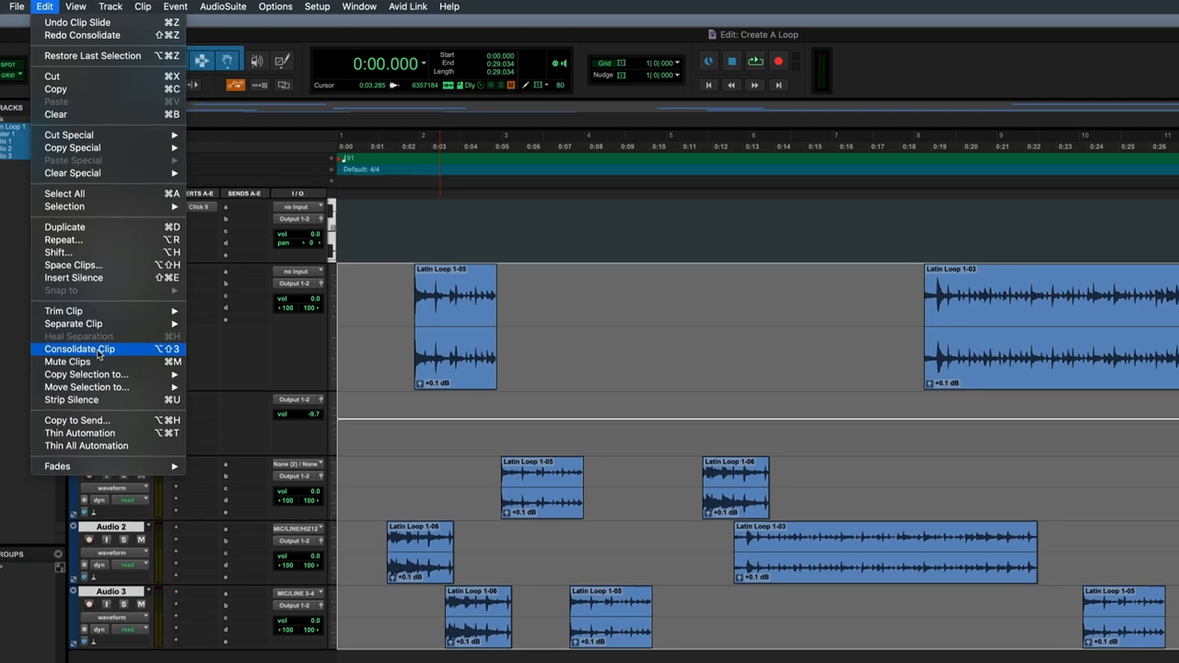
pyautogui.click(79, 349)
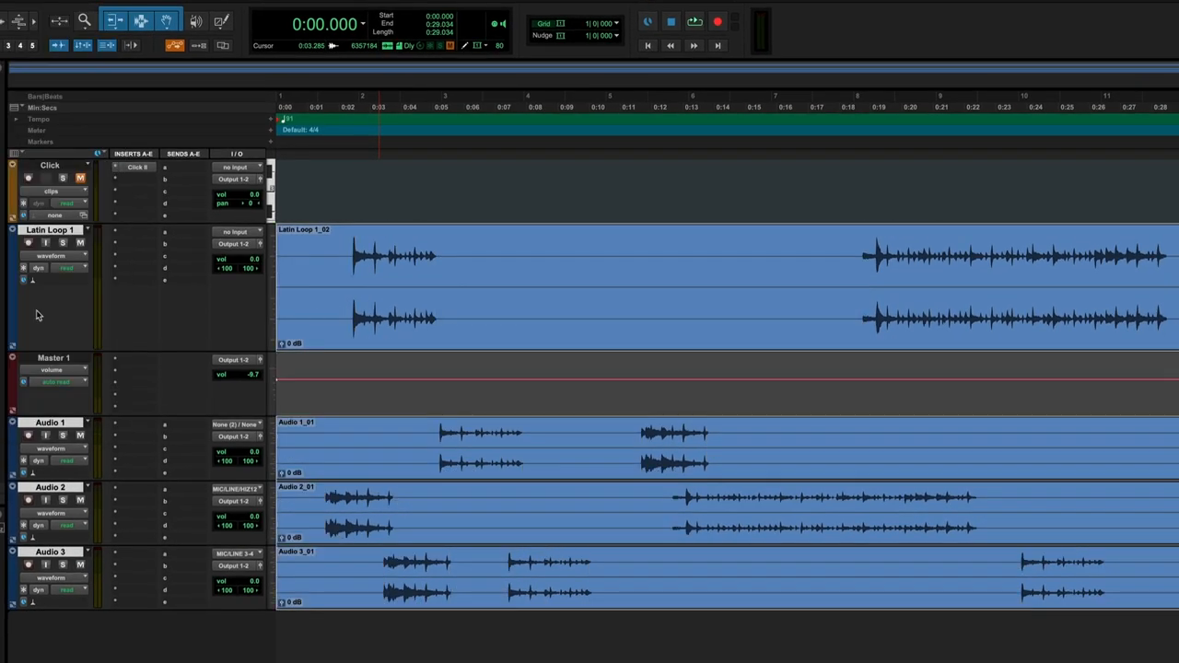